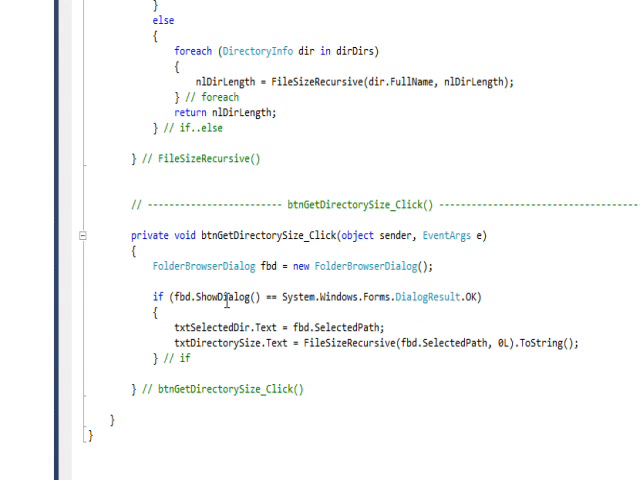
mouse_move(232, 296)
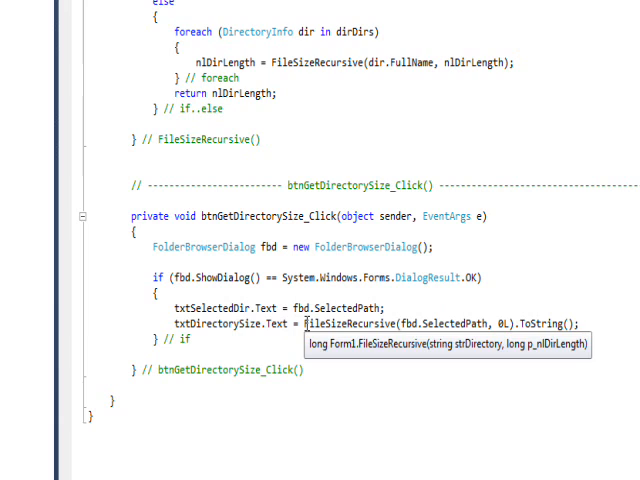
mouse_move(304, 324)
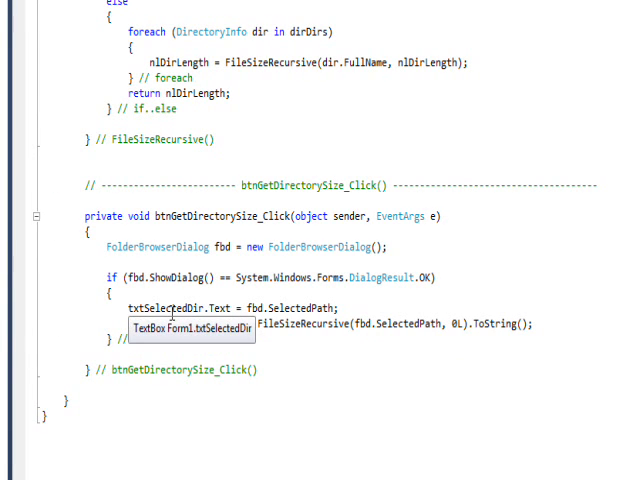
Scroll the code editor up to bring the full FileSizeRecursive method into view.
scroll("up", 3)
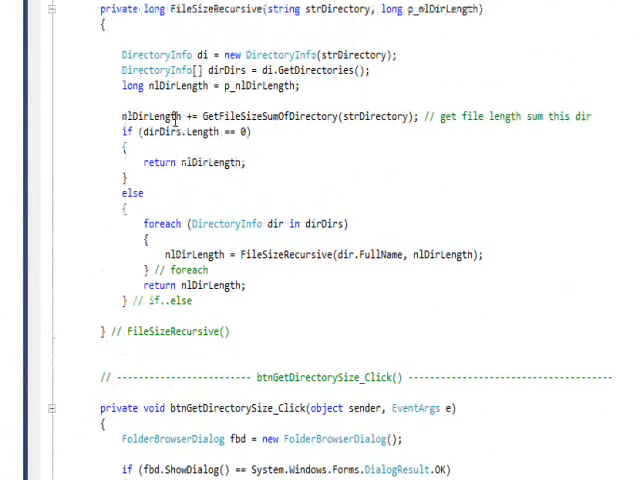
scroll("up", 3)
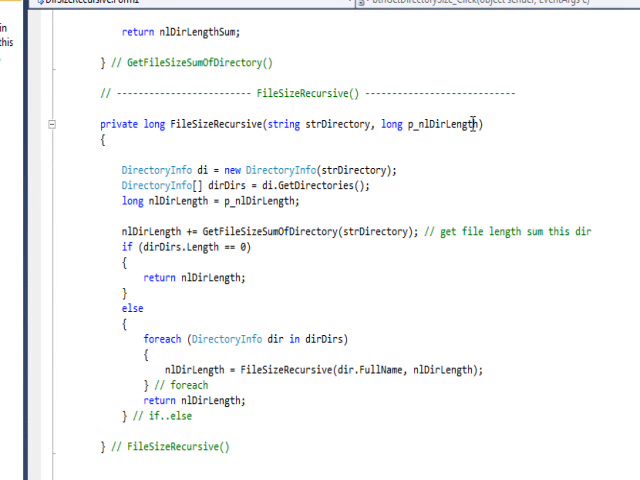
scroll("down", 3)
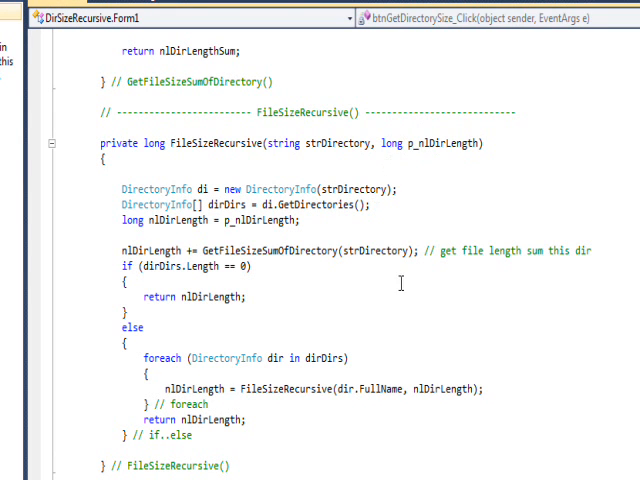
scroll("down", 3)
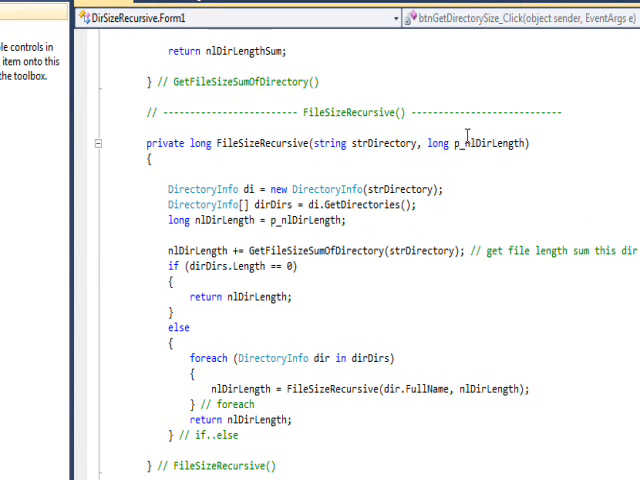
mouse_move(430, 364)
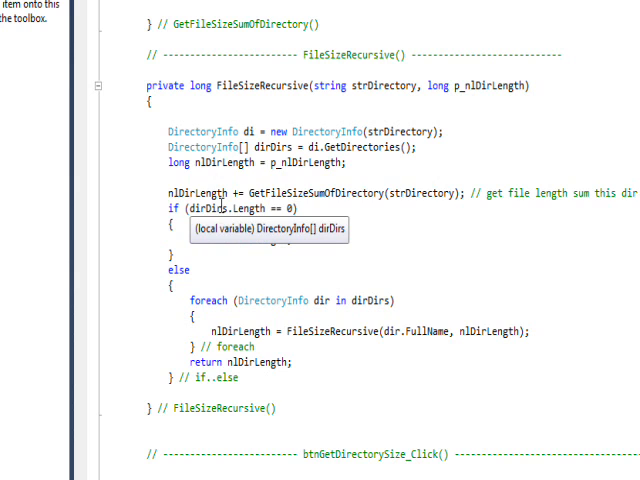
mouse_move(184, 192)
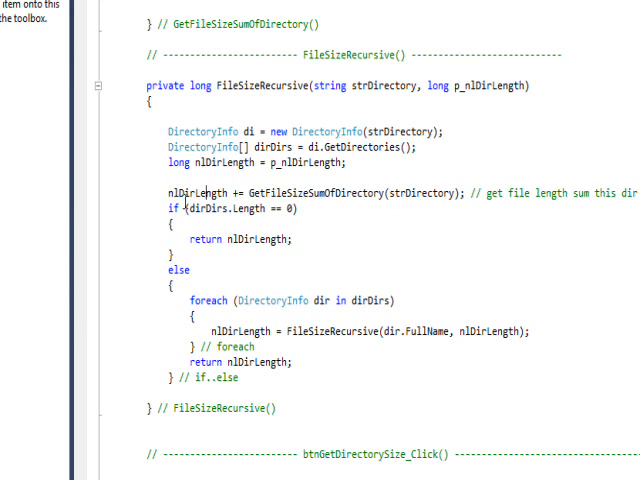
mouse_move(190, 194)
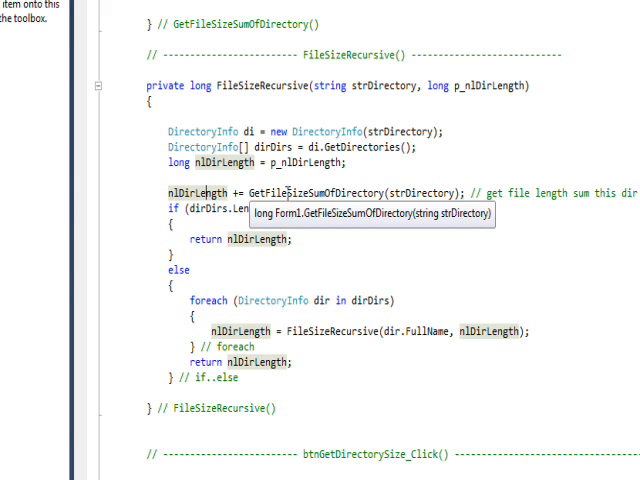
mouse_move(284, 192)
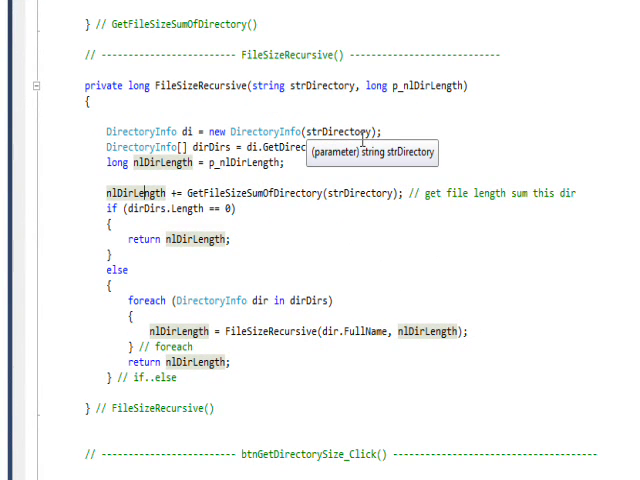
mouse_move(356, 156)
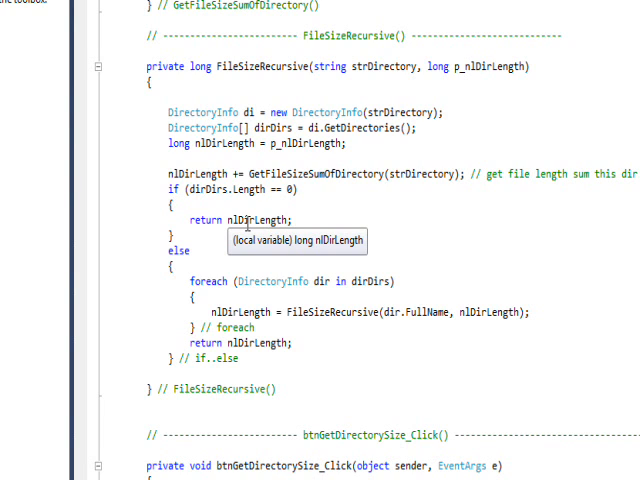
mouse_move(252, 252)
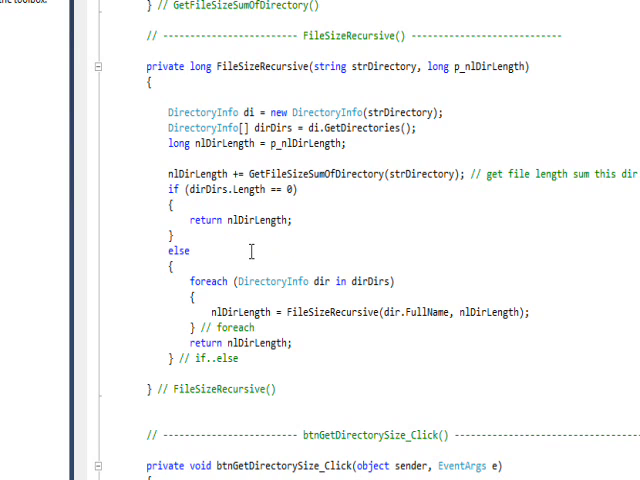
mouse_move(210, 188)
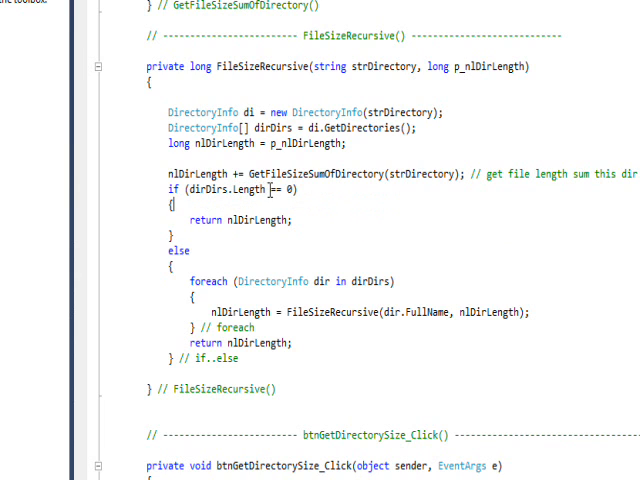
mouse_move(218, 190)
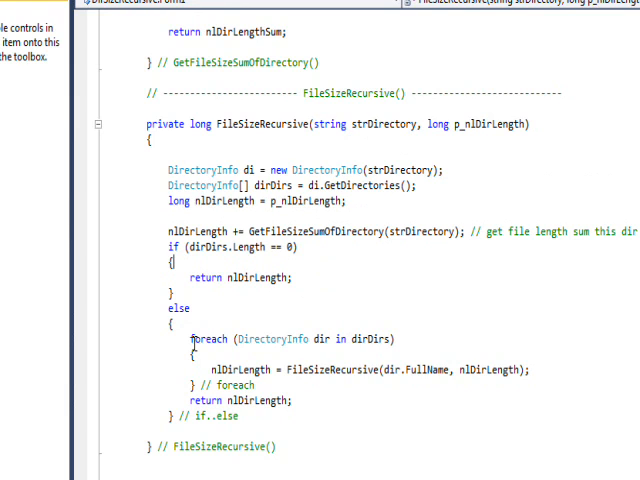
mouse_move(250, 338)
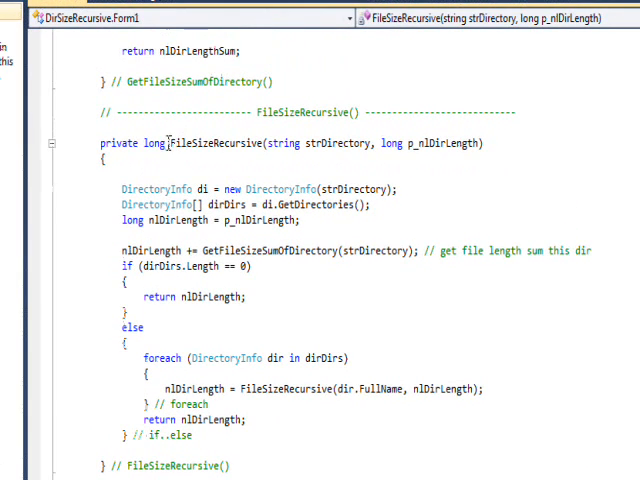
double_click(216, 144)
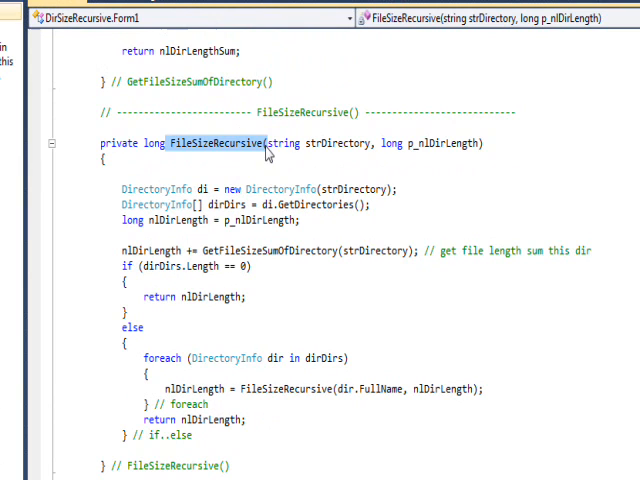
scroll("down", 3)
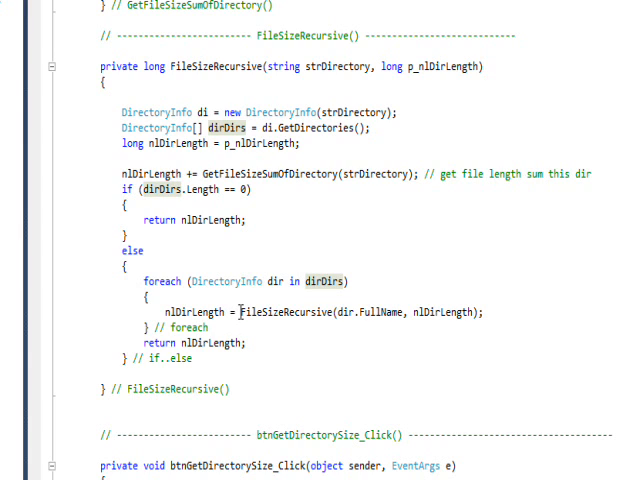
mouse_move(184, 312)
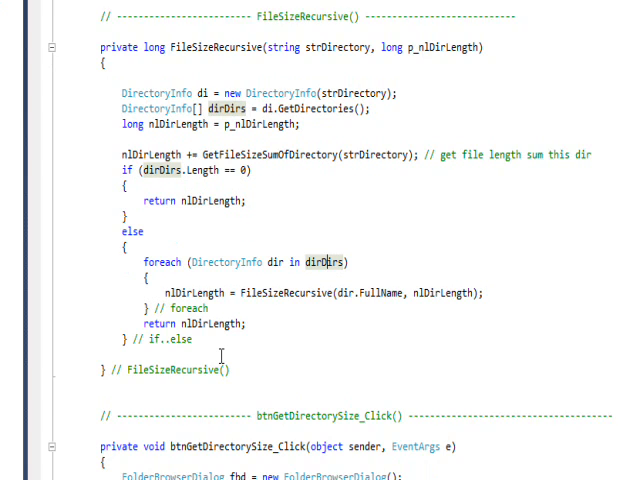
scroll("down", 3)
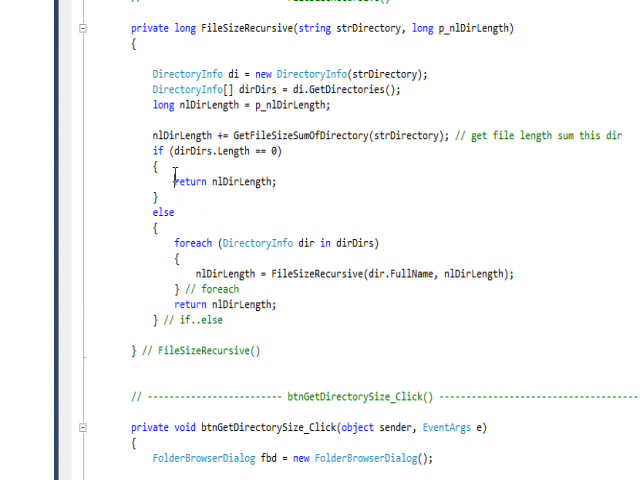
double_click(222, 180)
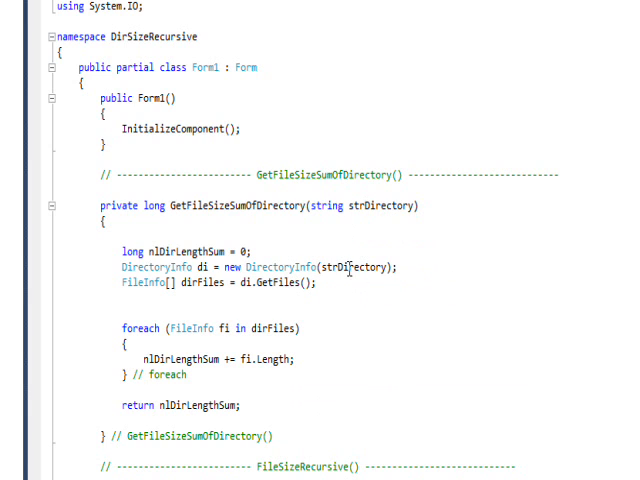
scroll("down", 3)
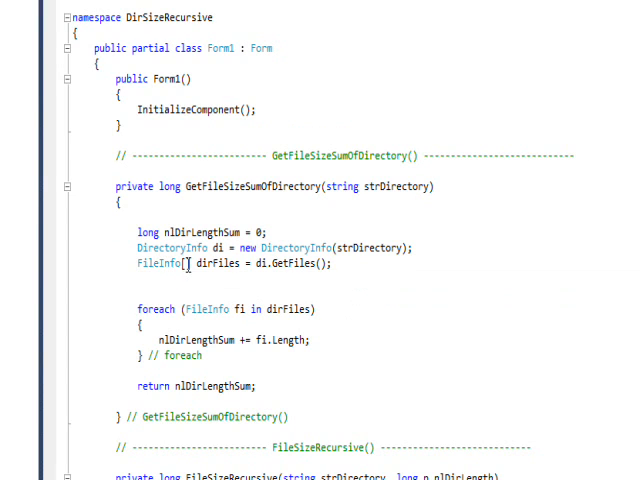
mouse_move(258, 264)
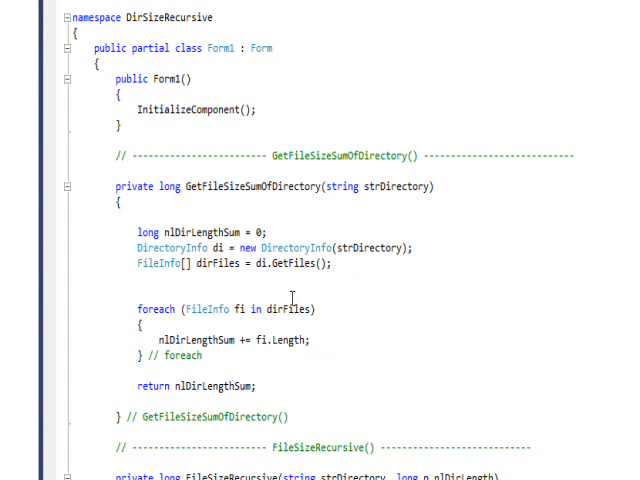
mouse_move(214, 308)
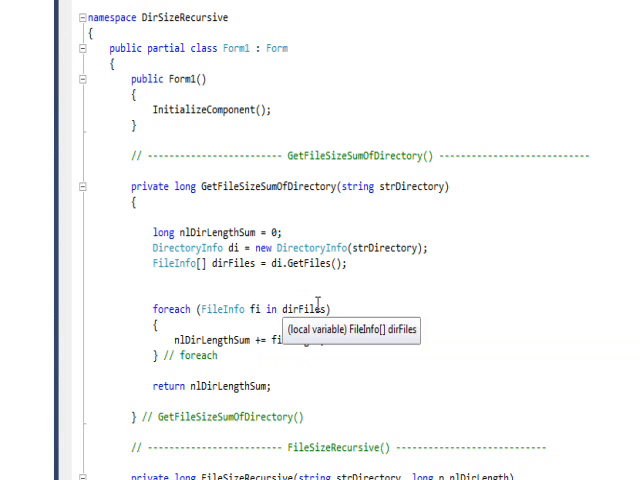
mouse_move(262, 308)
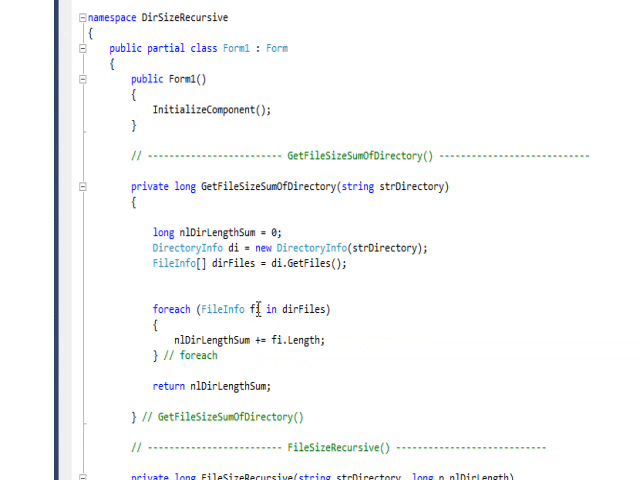
mouse_move(184, 340)
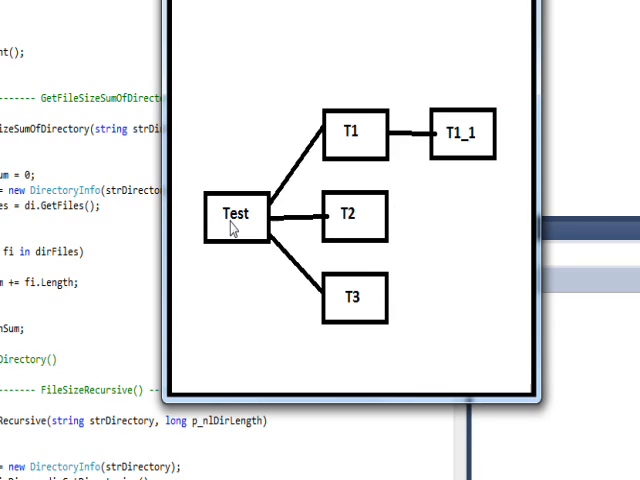
mouse_move(244, 222)
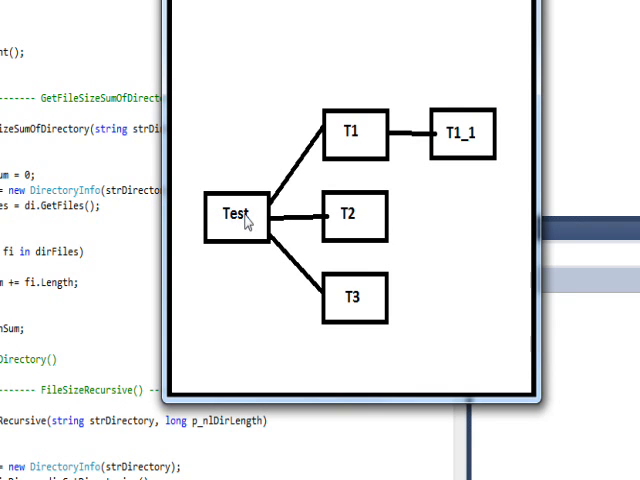
mouse_move(360, 200)
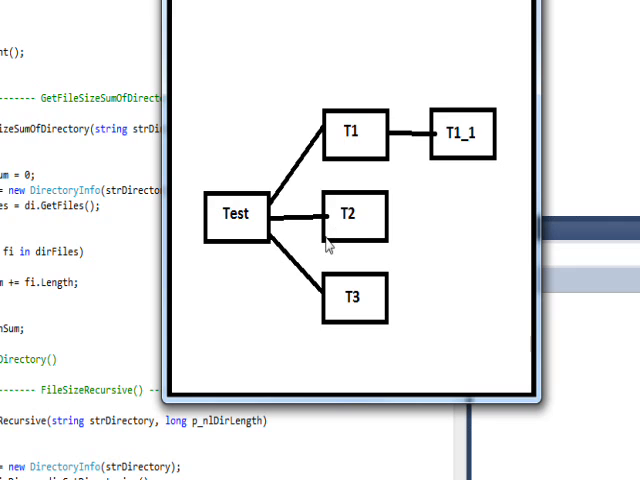
mouse_move(338, 276)
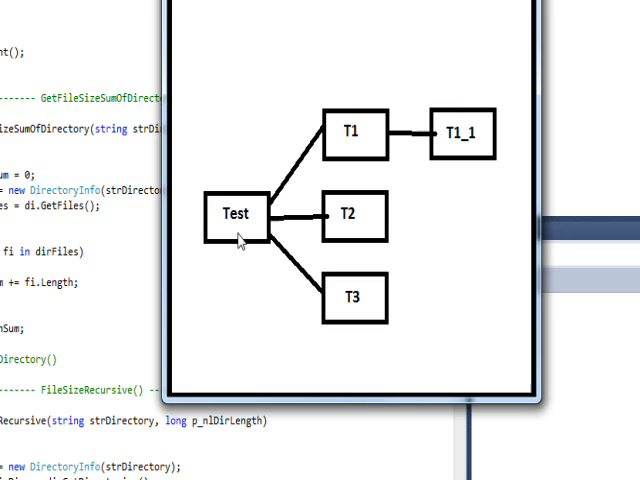
mouse_move(236, 224)
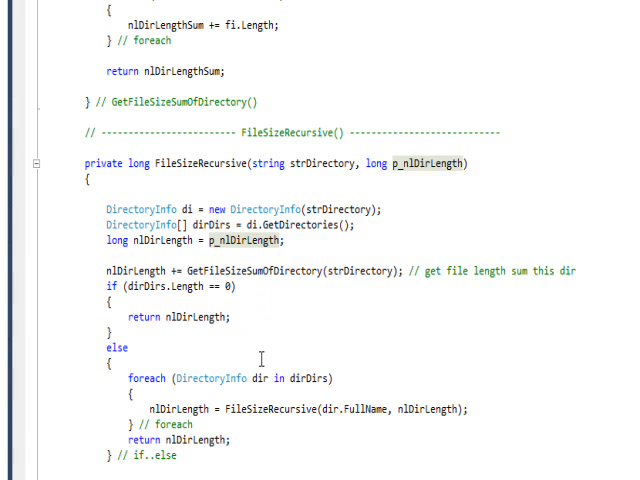
Scroll to FileSizeRecursive and enter the check if(dirDirs.Length == 0).
scroll("down", 3)
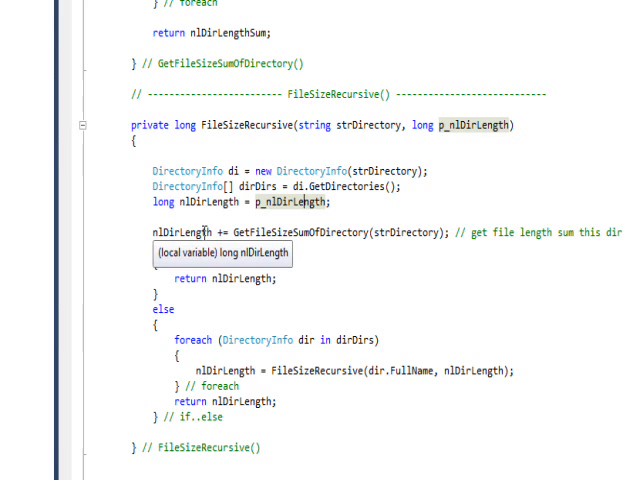
type("if(dirDirs.Length == 0)")
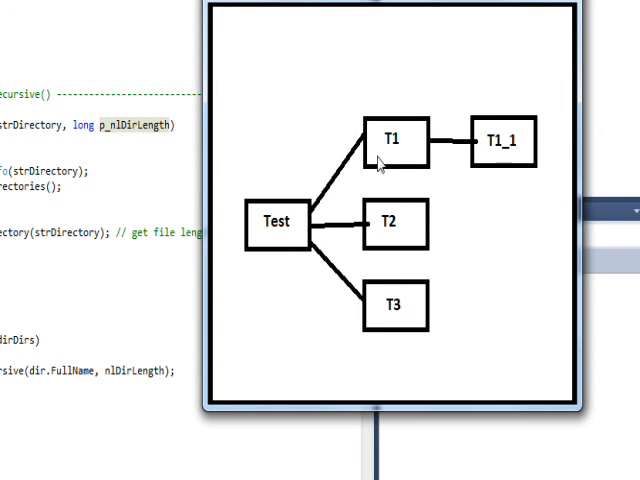
mouse_move(392, 150)
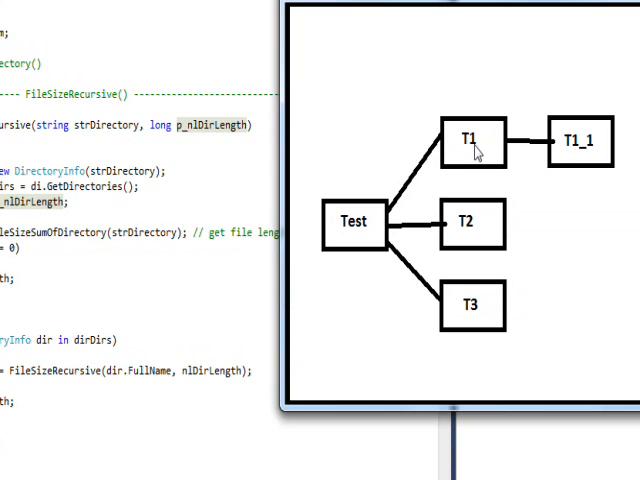
mouse_move(320, 238)
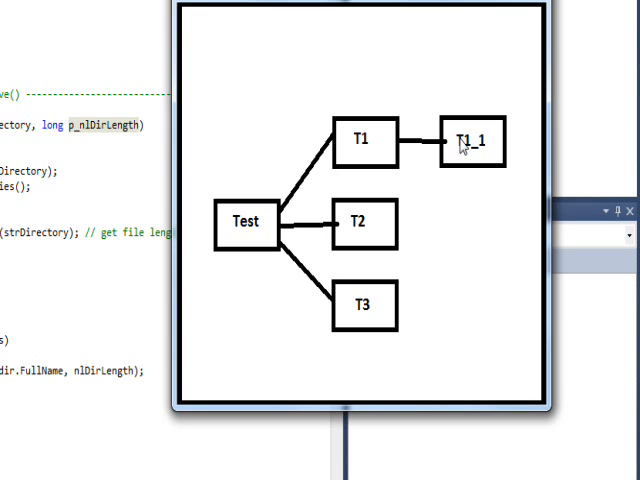
mouse_move(452, 150)
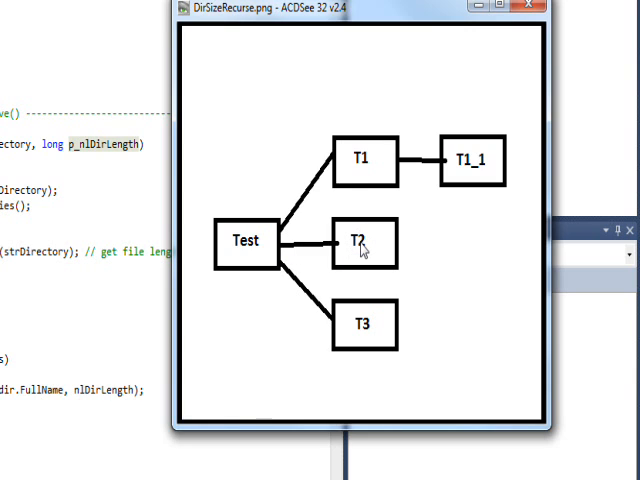
mouse_move(362, 252)
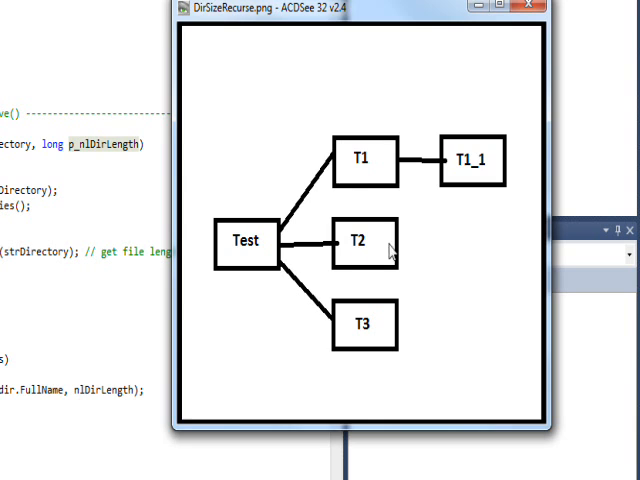
mouse_move(412, 252)
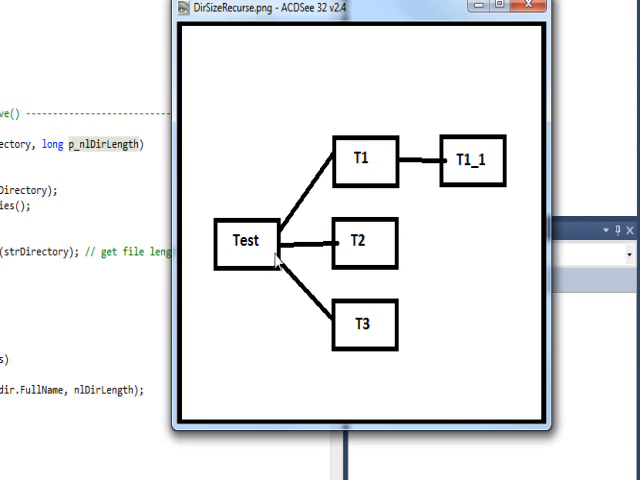
mouse_move(362, 348)
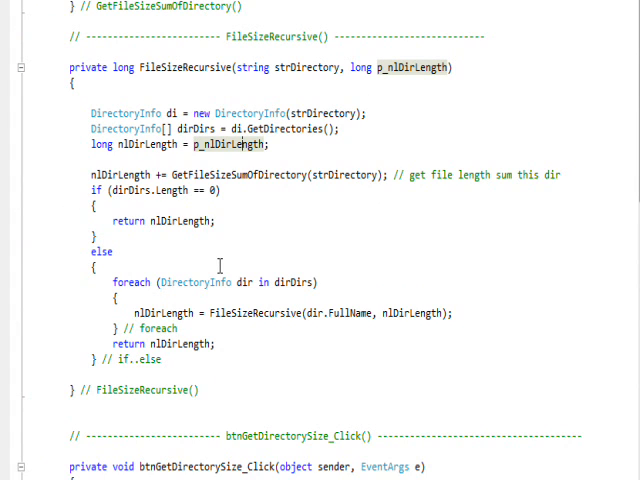
mouse_move(232, 292)
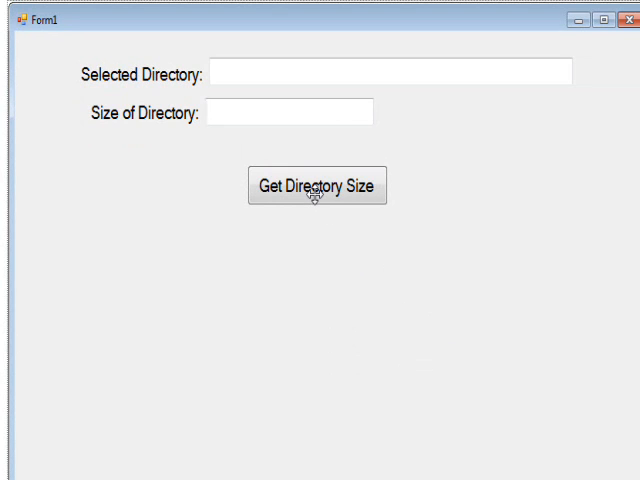
Measure the Test folder from the running form, which reports C:\Test with size 40.
left_click(316, 188)
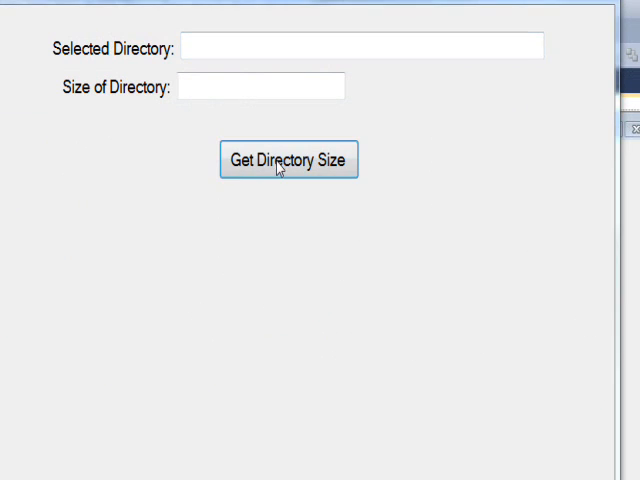
left_click(288, 160)
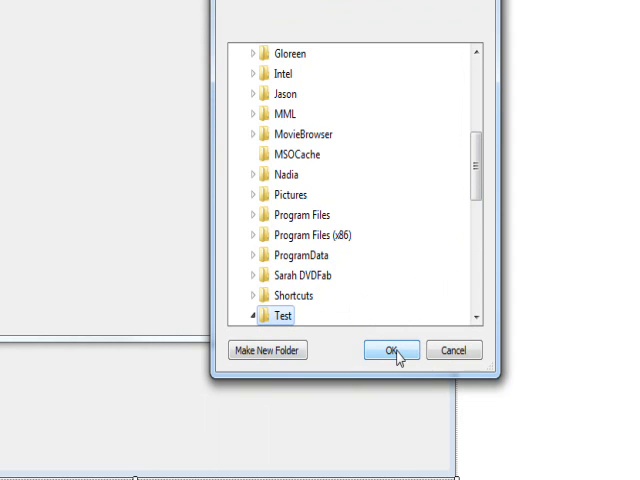
left_click(390, 350)
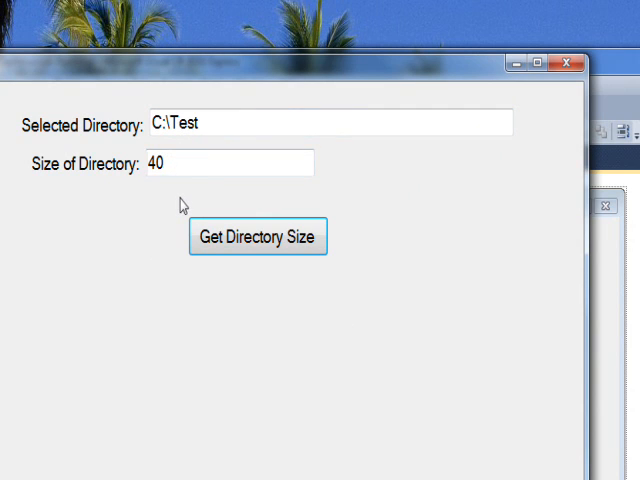
mouse_move(252, 196)
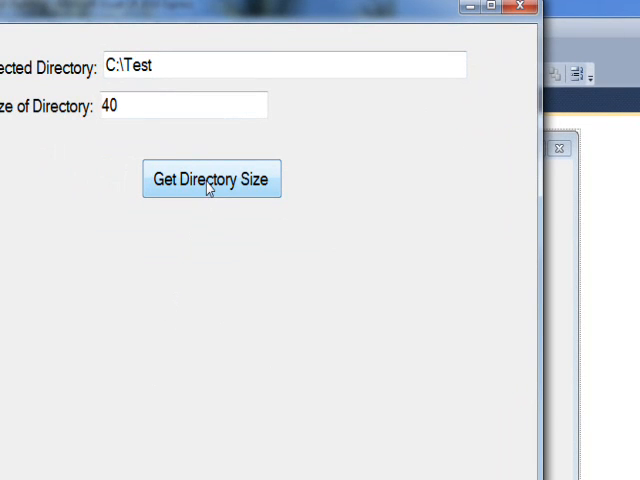
Choose the MovieBrowser folder on the C: drive as the next directory to measure.
left_click(210, 180)
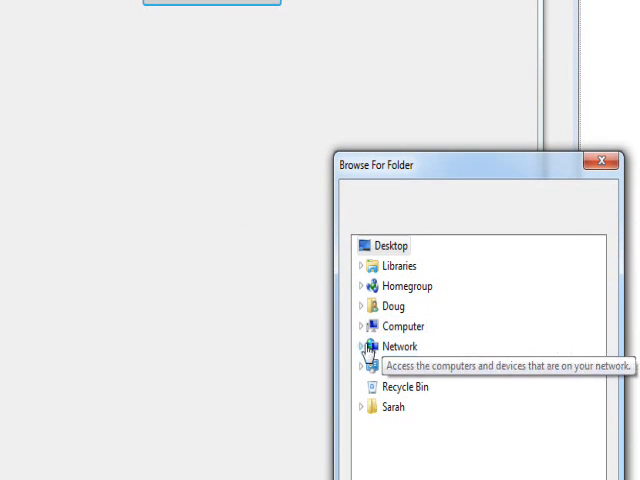
left_click(360, 326)
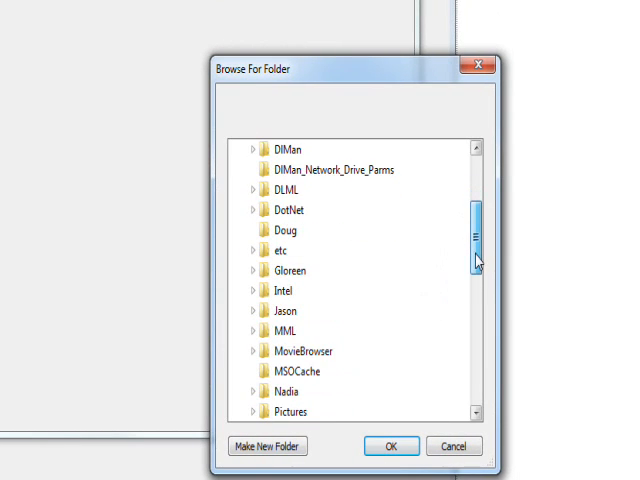
scroll("down", 3)
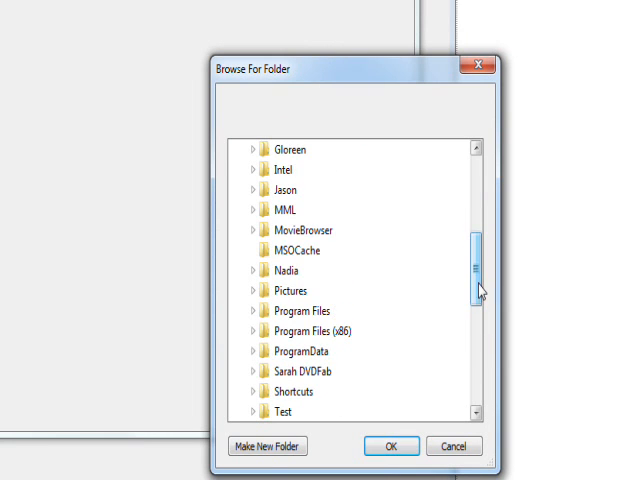
left_click(252, 230)
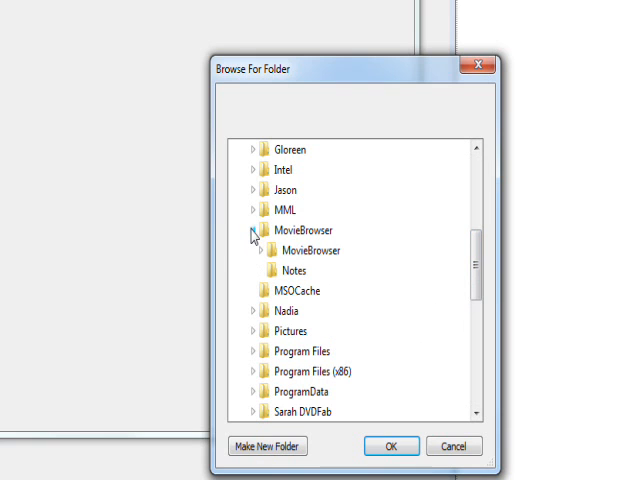
left_click(264, 252)
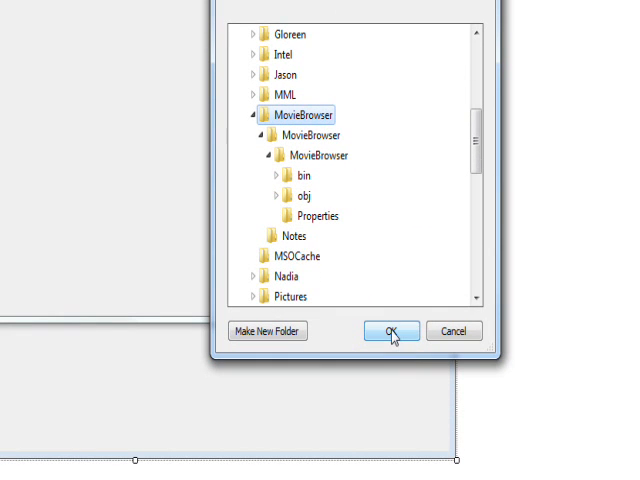
left_click(388, 332)
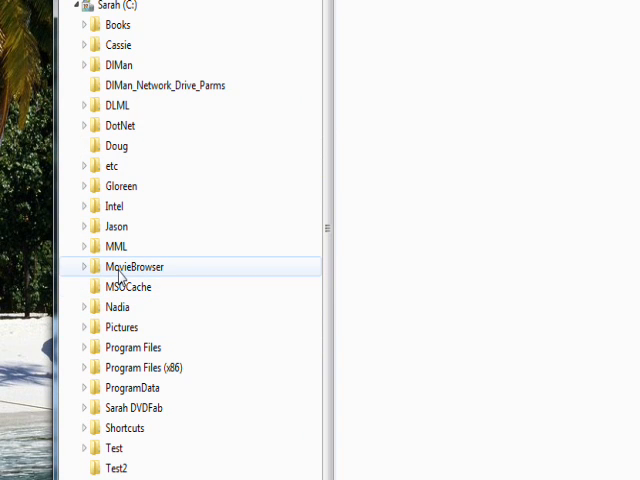
Select MovieBrowser in Explorer's folder tree and bring up its context menu.
left_click(134, 266)
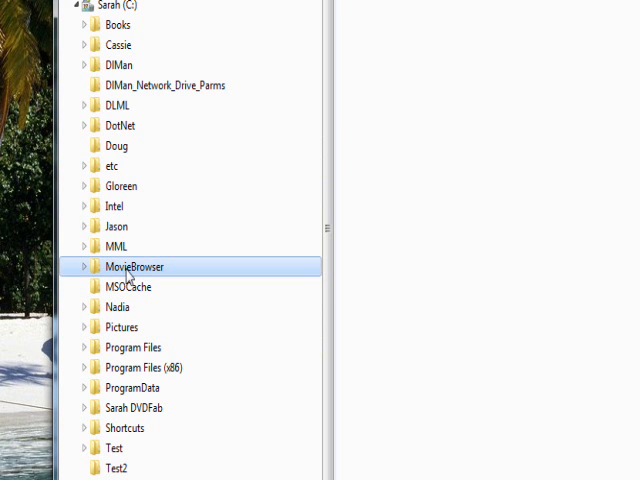
right_click(134, 266)
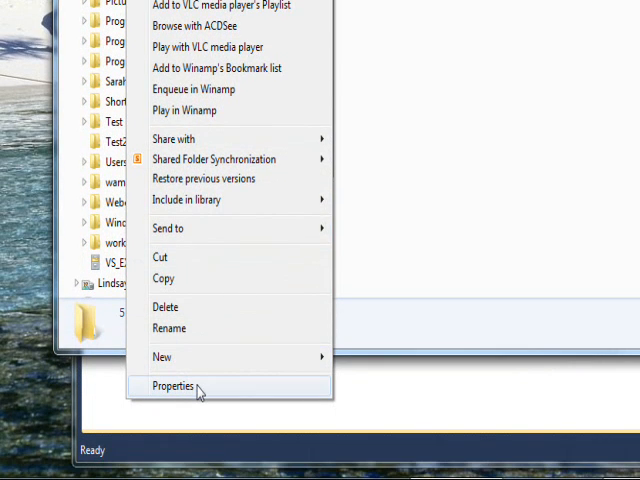
Show MovieBrowser's properties: 612 KB (626,777 bytes), 44 files, 12 folders.
left_click(174, 386)
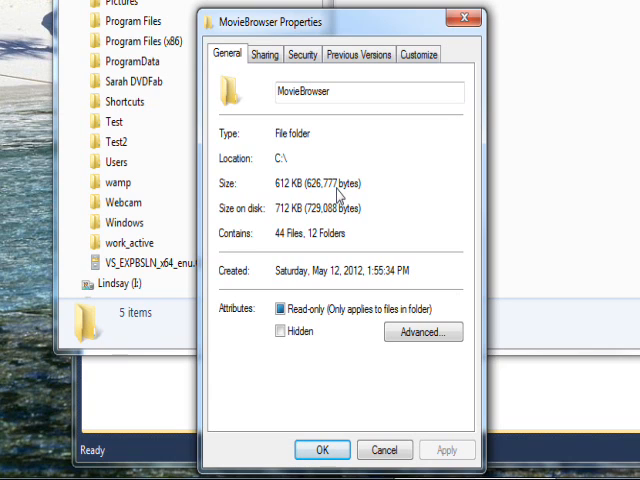
mouse_move(340, 192)
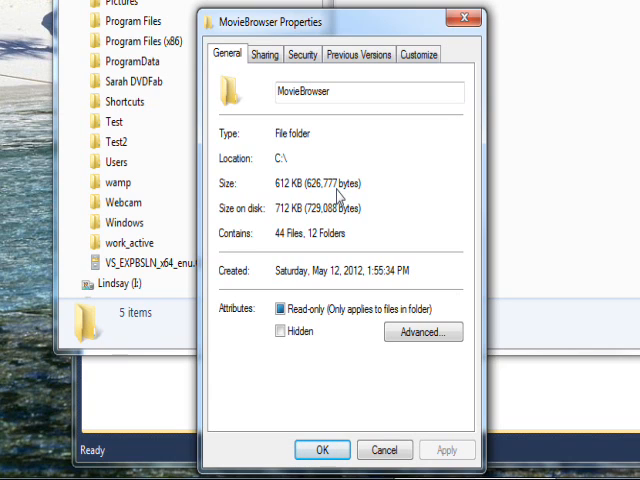
mouse_move(336, 204)
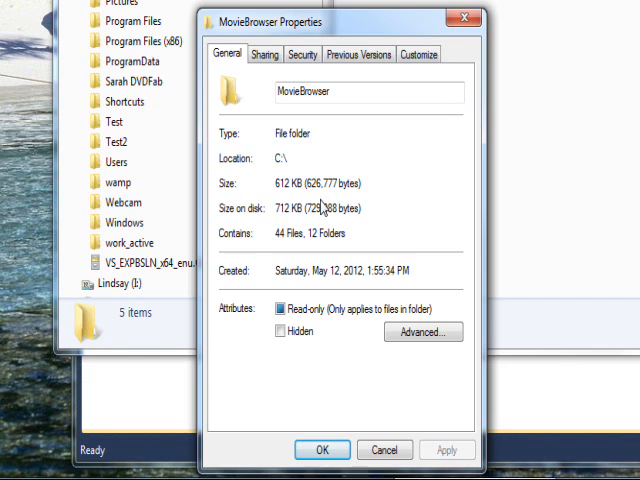